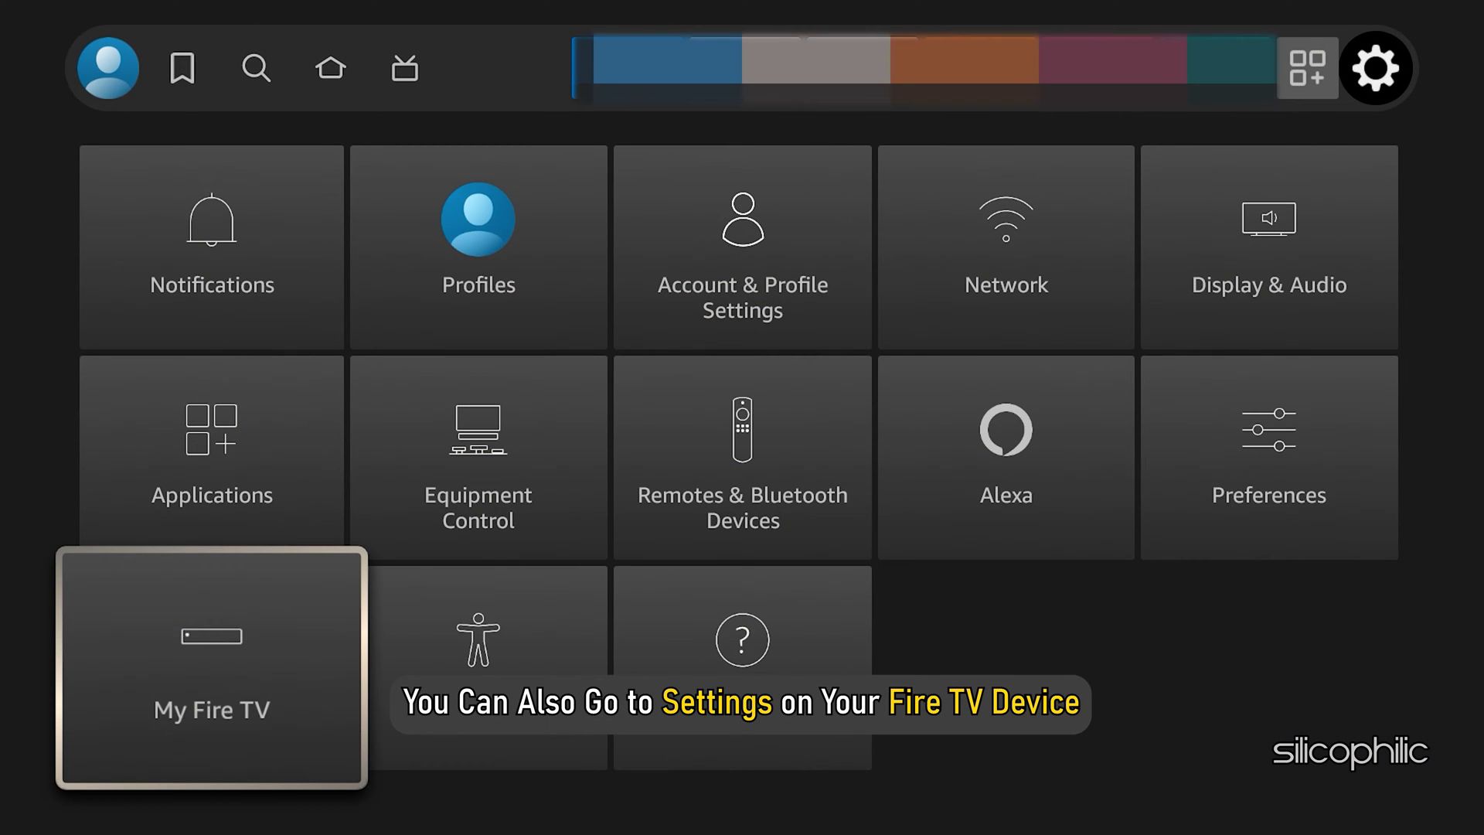
# Open Manage Installed Applications and select Uninstall for the chosen app
pyautogui.click(211, 456)
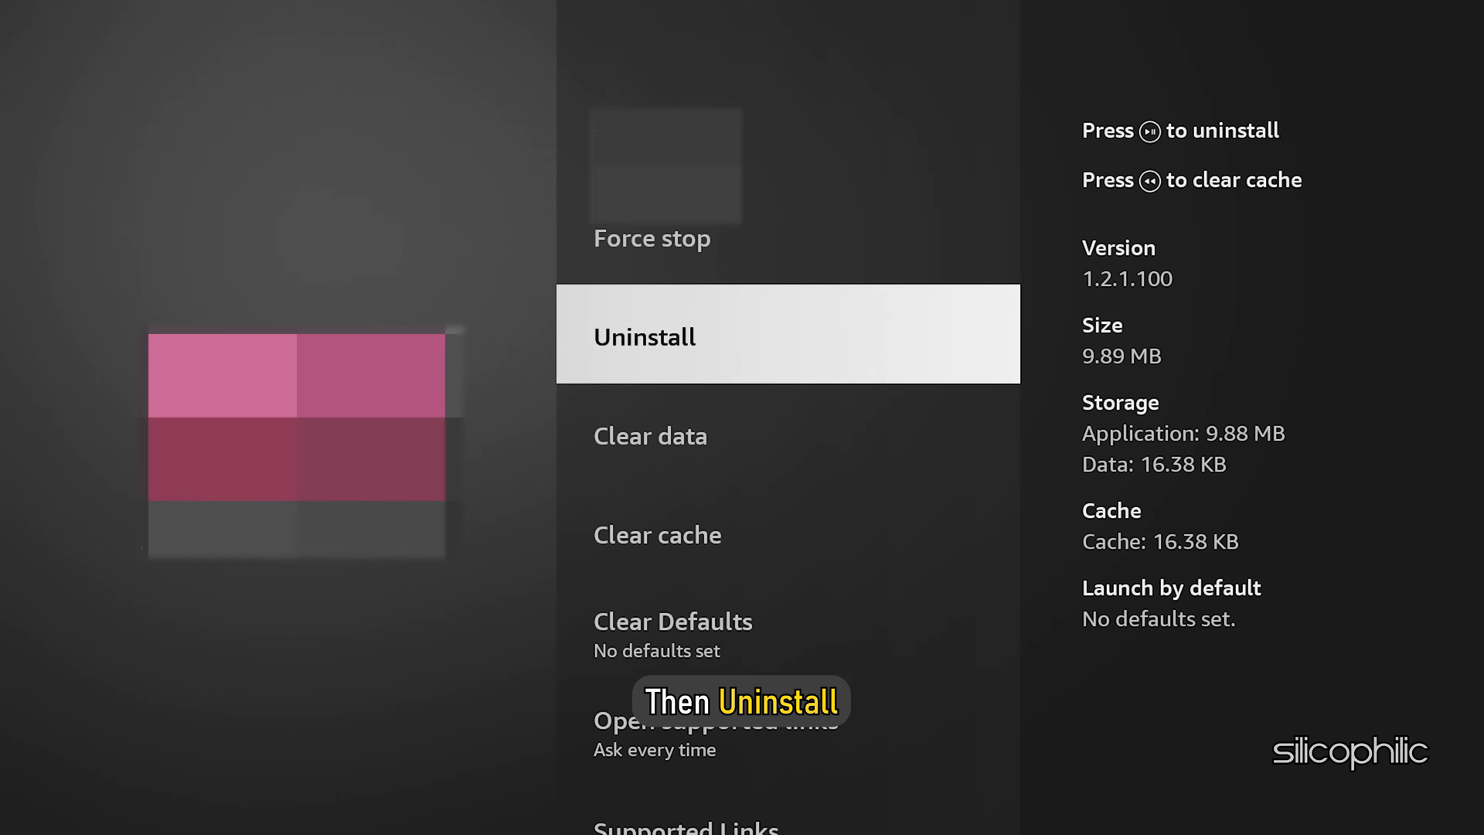
pyautogui.click(787, 334)
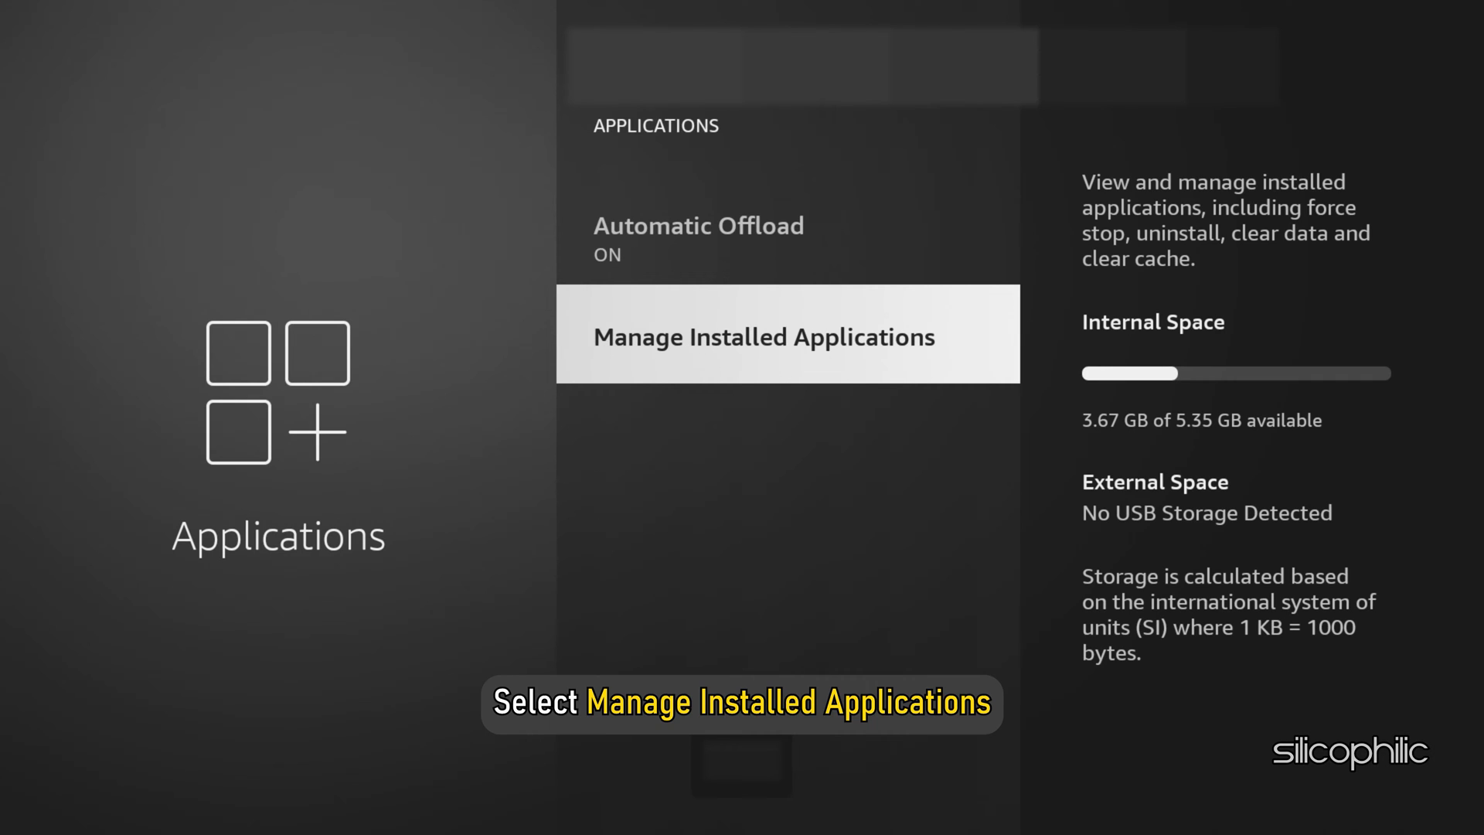
# Open the app's details from the installed apps list and scroll to its 16.38 KB cache
pyautogui.click(763, 336)
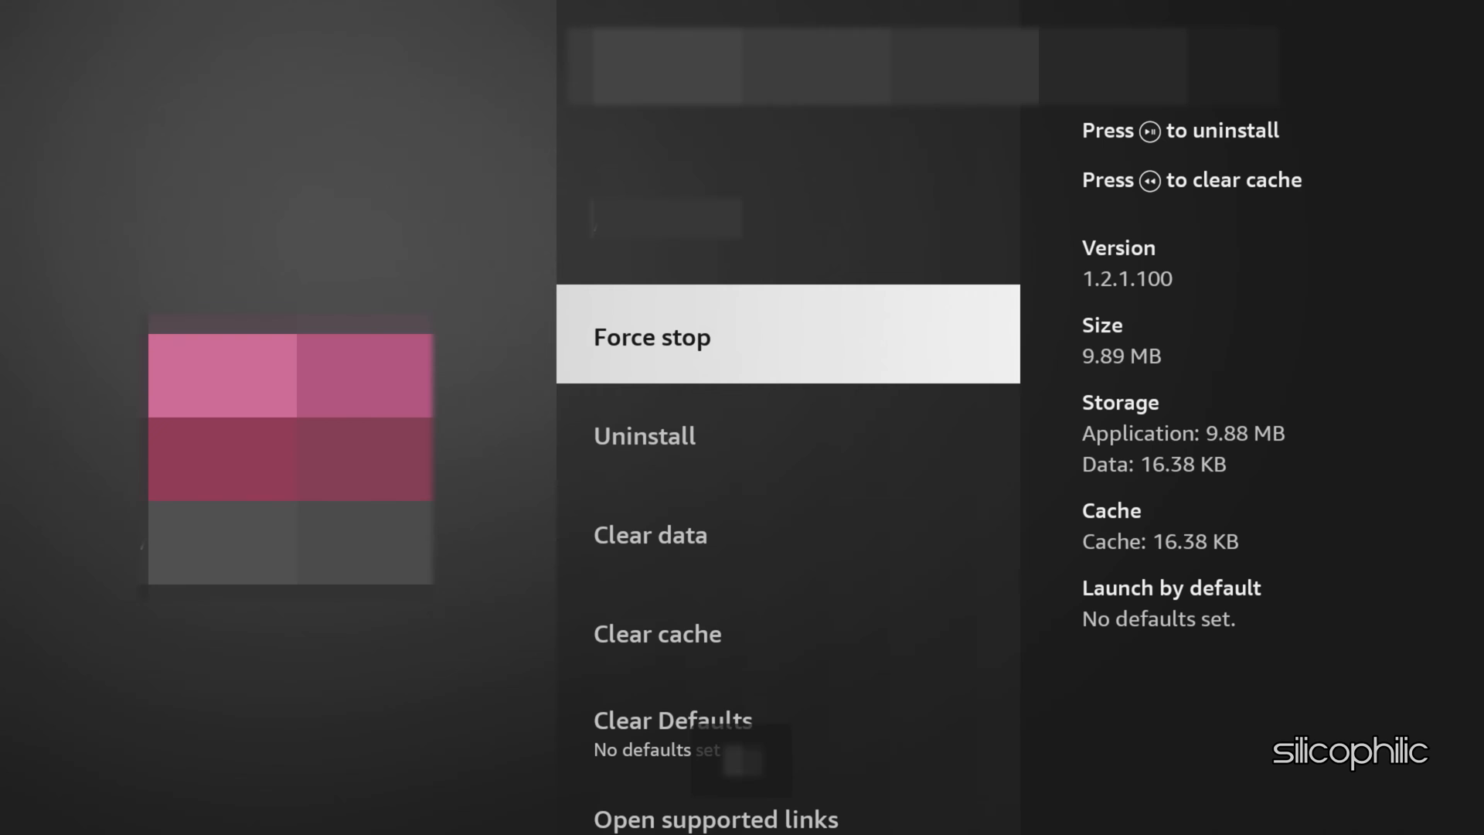
pyautogui.scroll(-3)
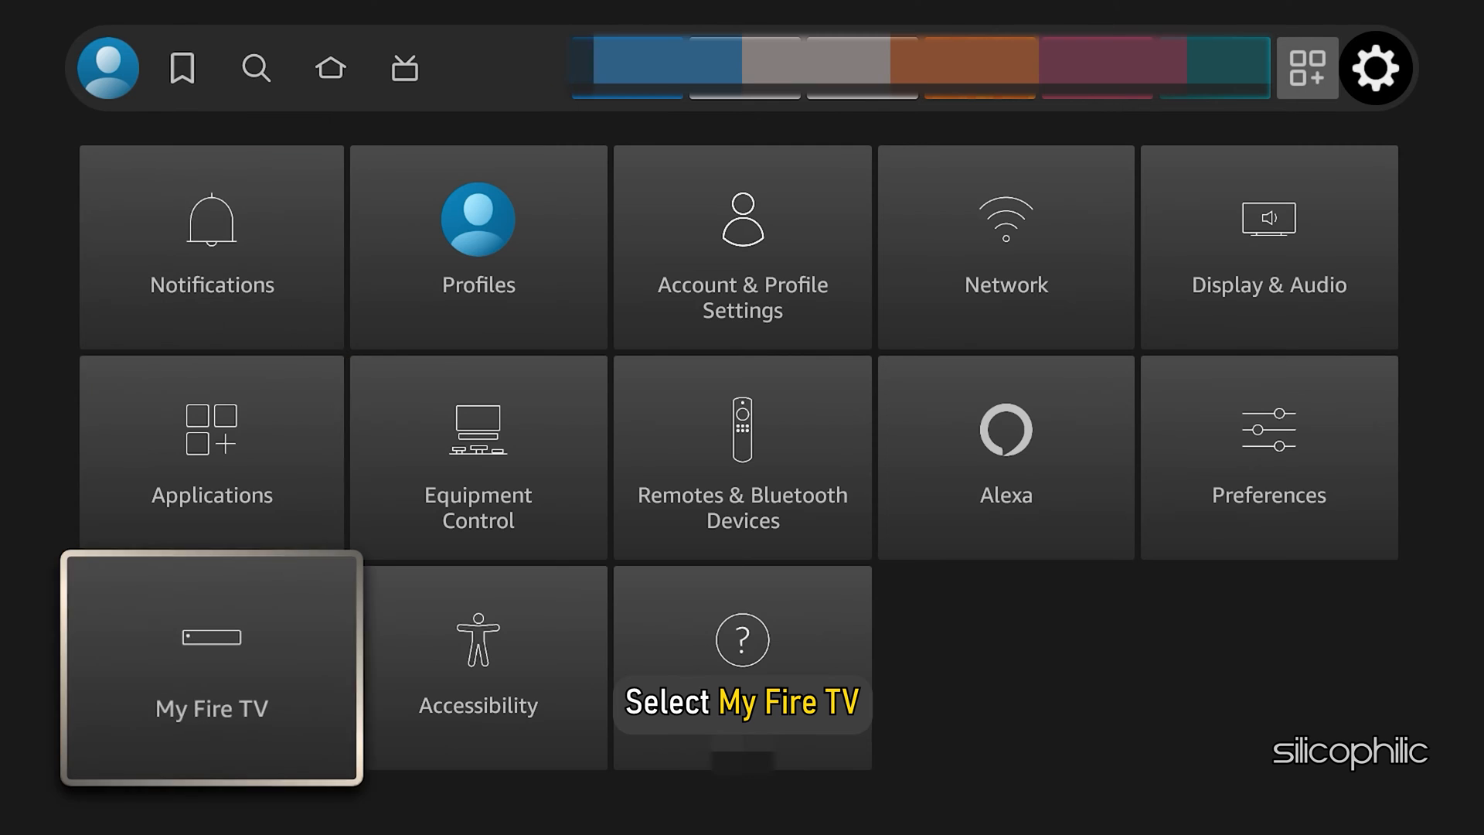
# Select the My Fire TV tile in the Settings grid
pyautogui.click(211, 667)
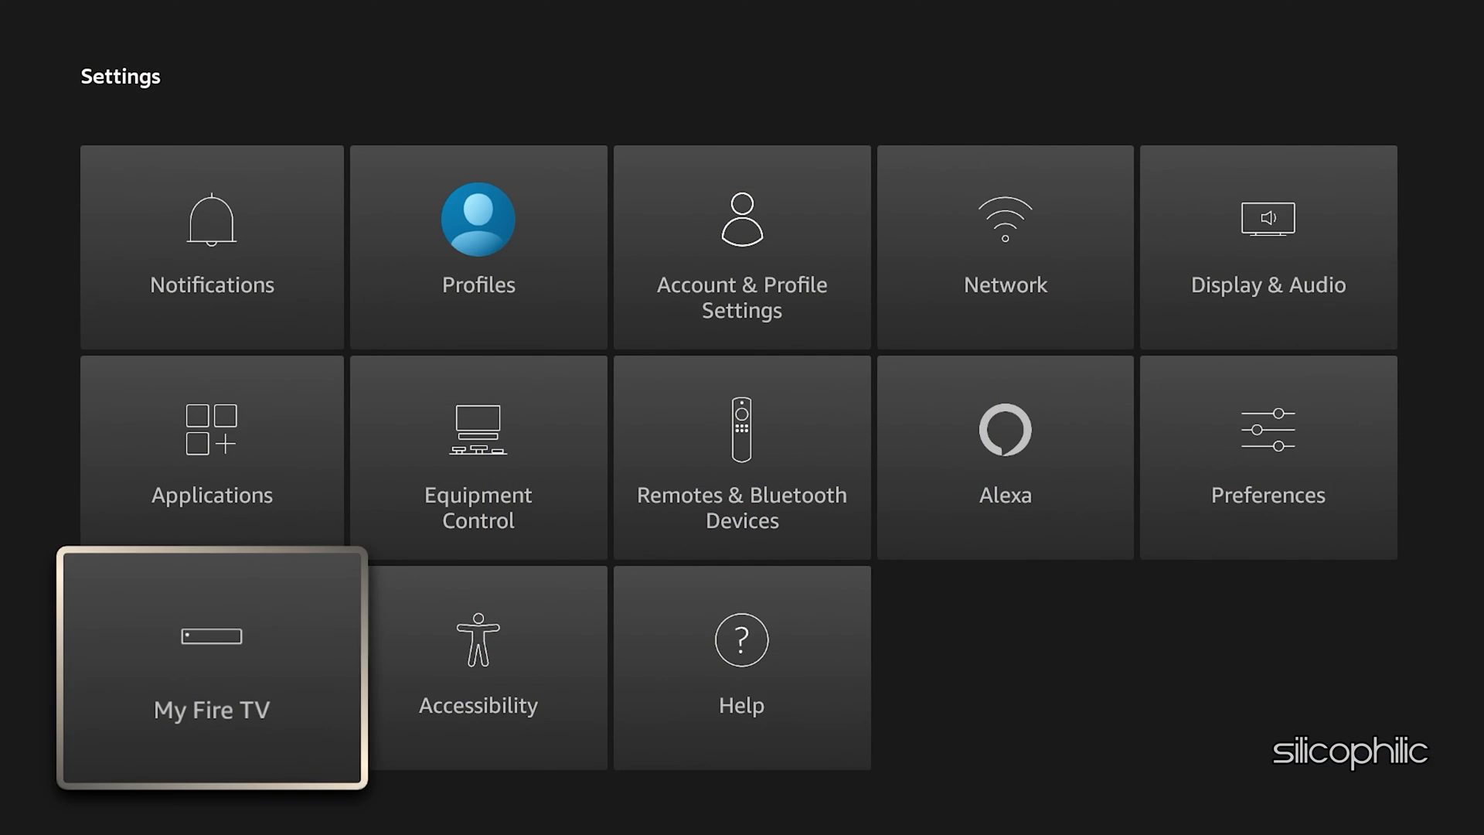
# Open My Fire TV and choose Reset to Factory Defaults, showing the Reset/Cancel dialog
pyautogui.click(211, 666)
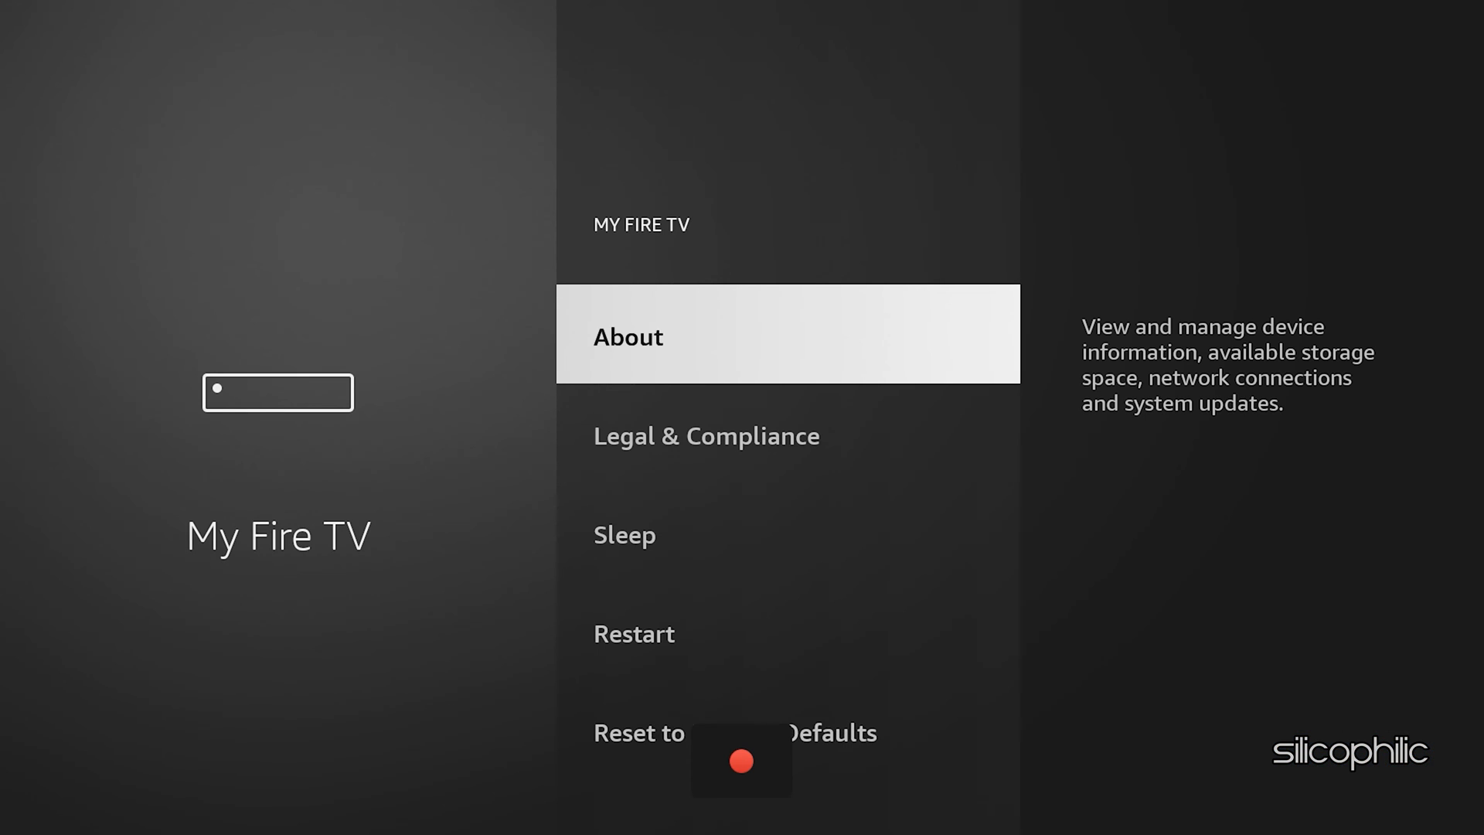
pyautogui.click(734, 732)
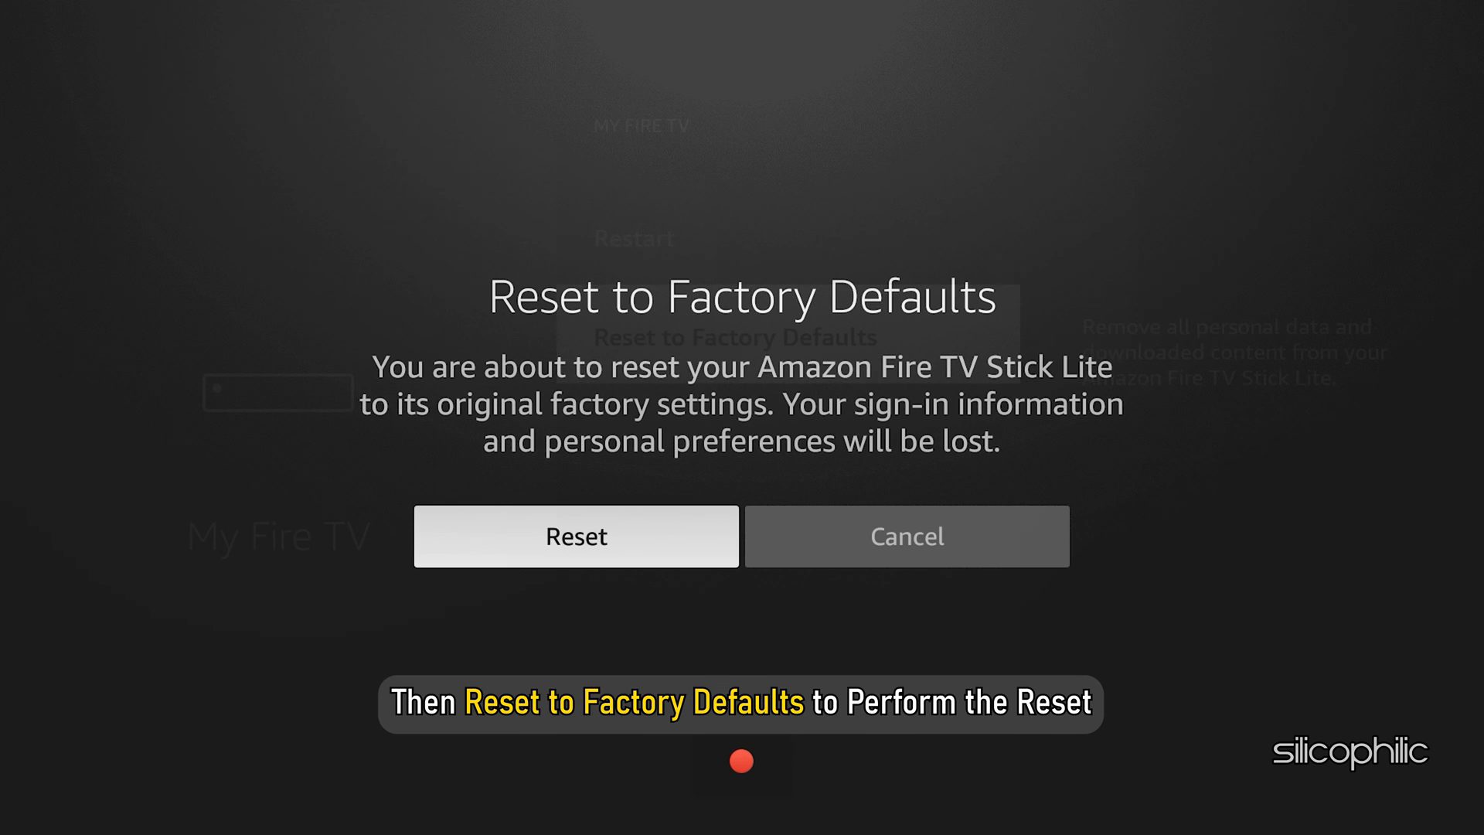